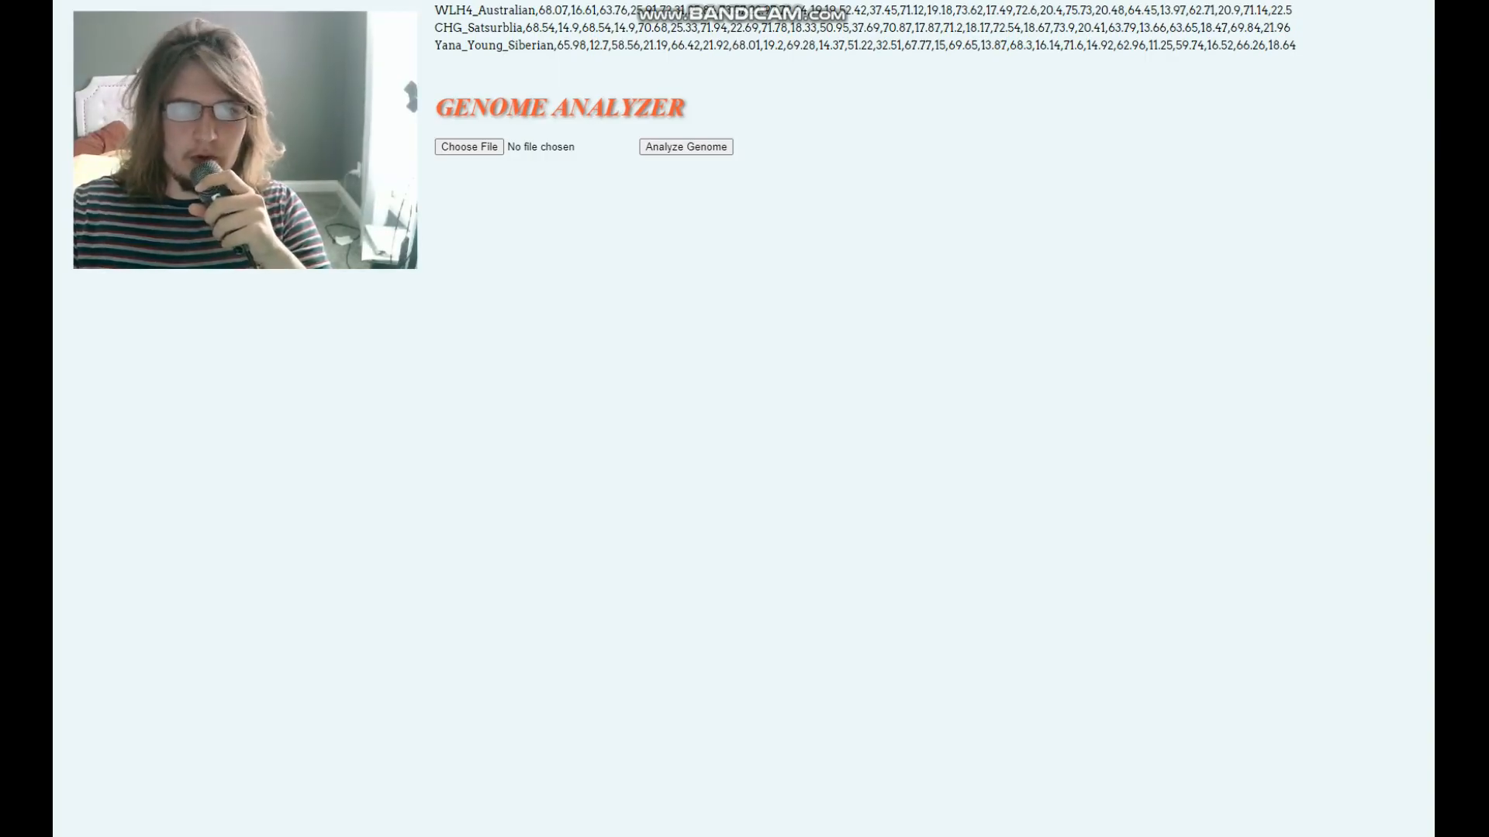
Load the Ballynahatty_BA64_CombinedKit genome file through the Open dialog for analysis.
left_click(468, 146)
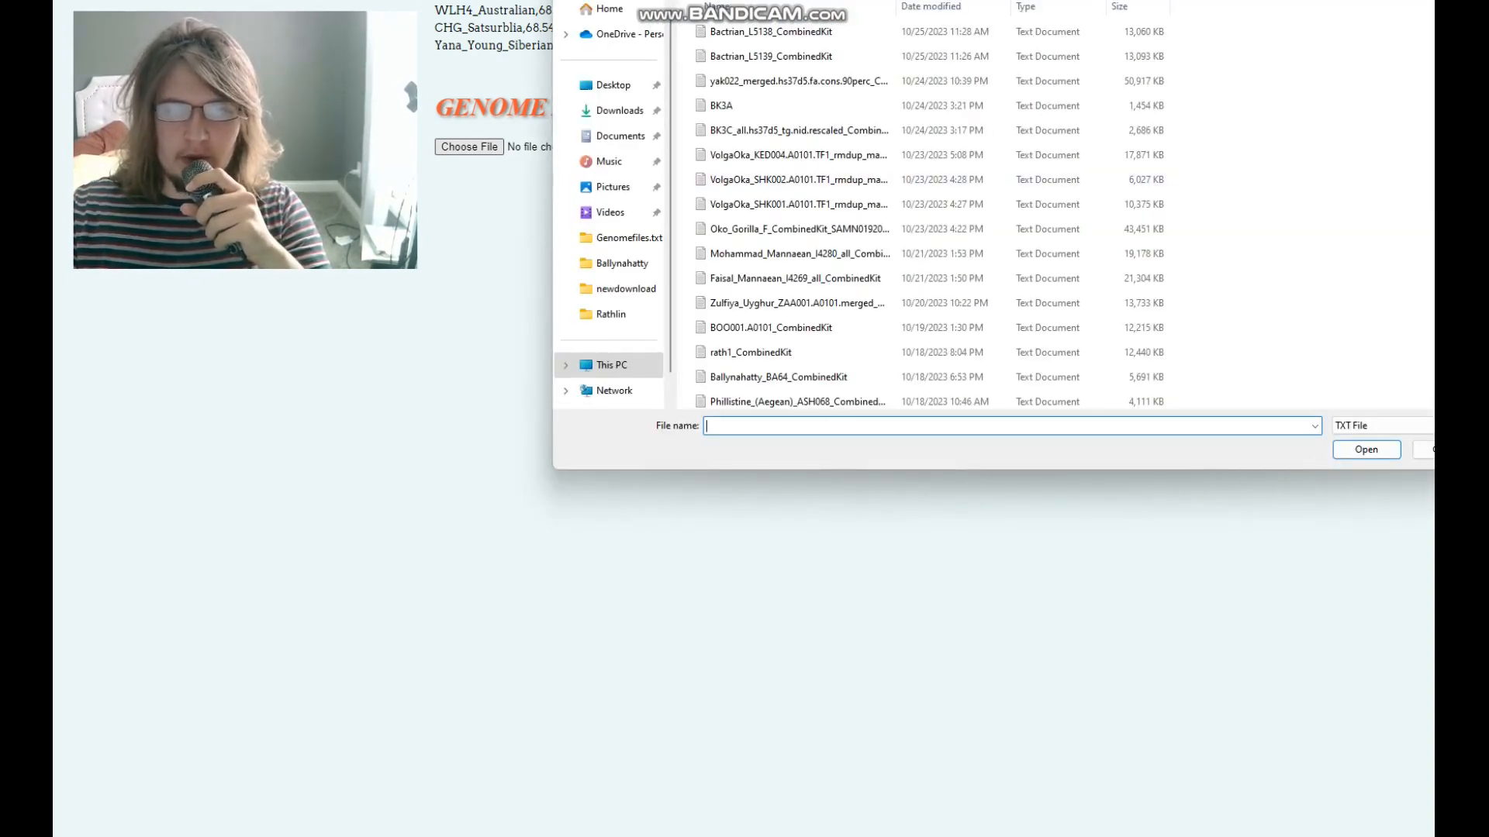
left_click(778, 377)
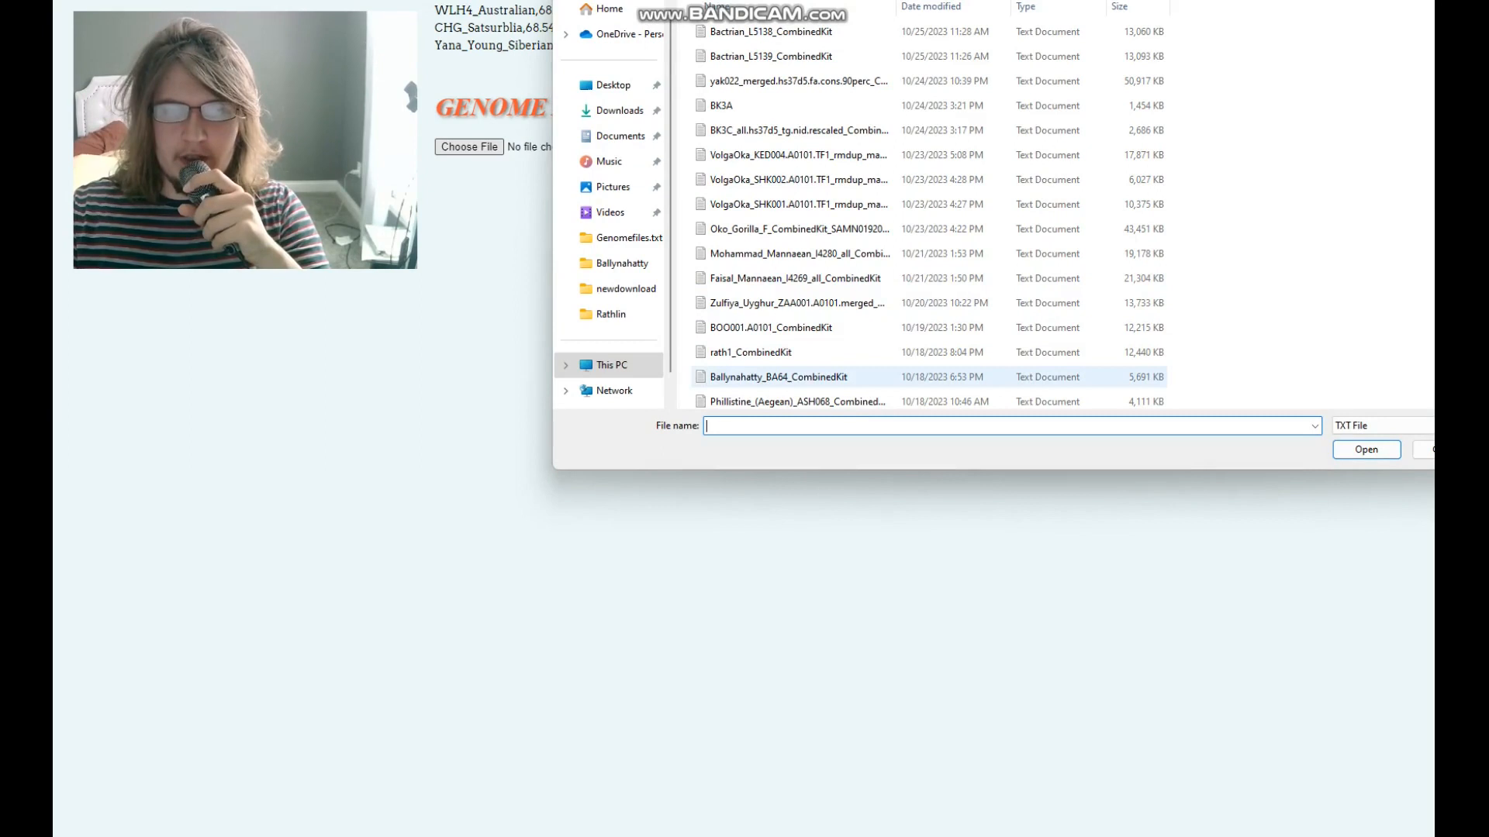
left_click(779, 377)
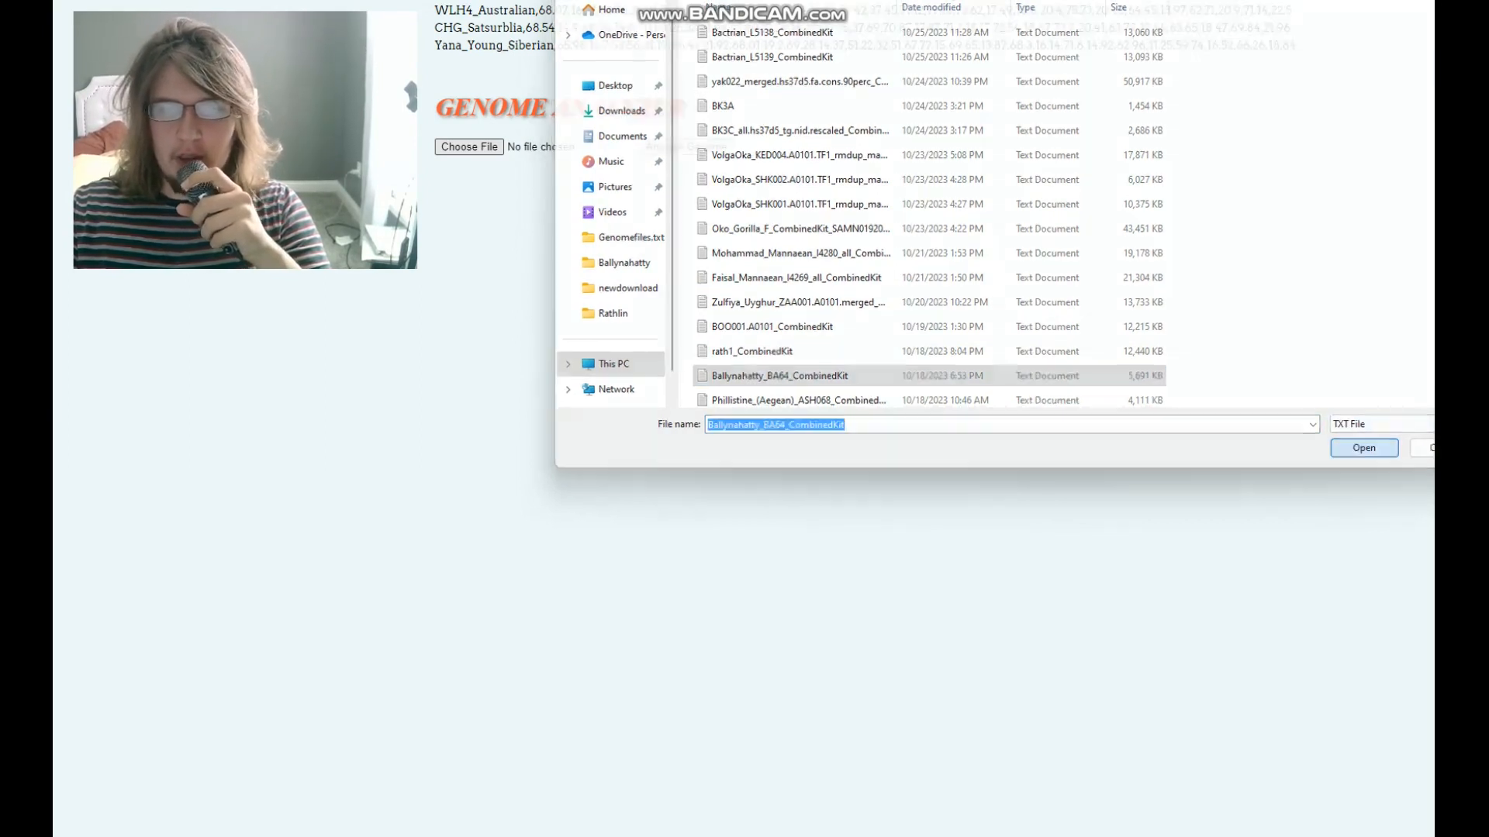
left_click(1363, 447)
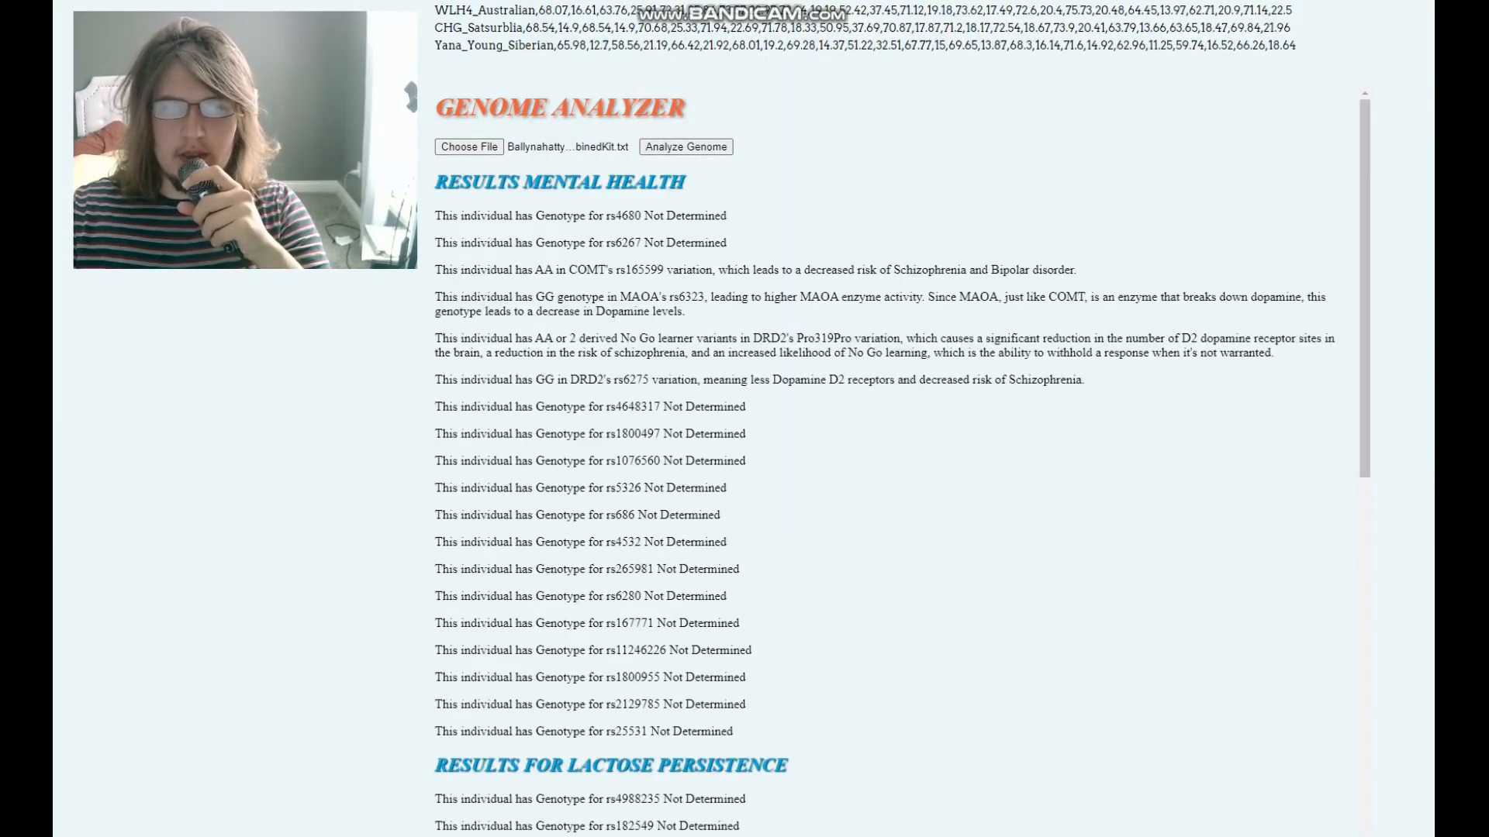
scroll("down", 3)
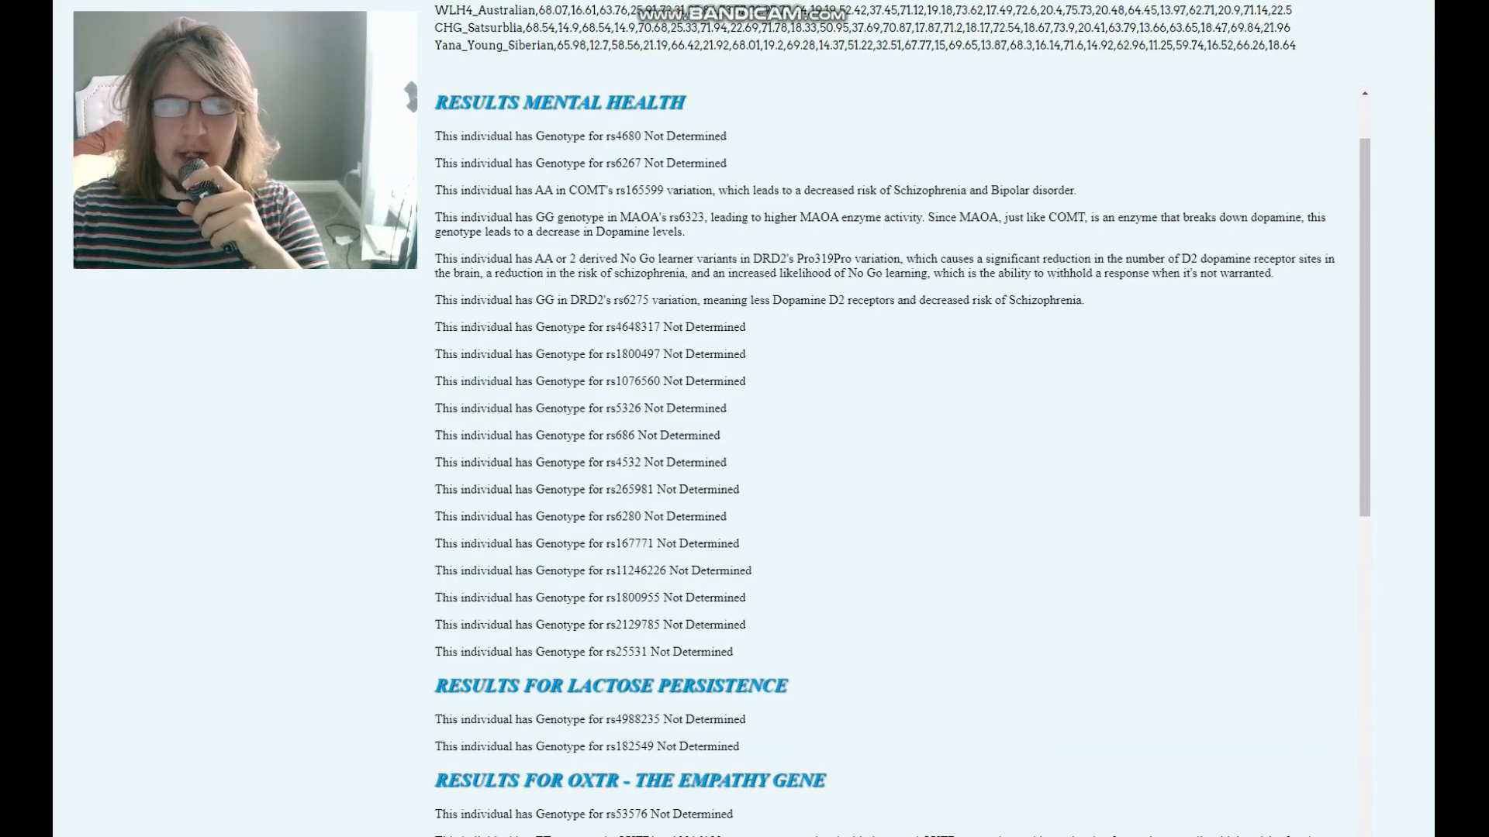
left_click_drag(534, 190, 680, 190)
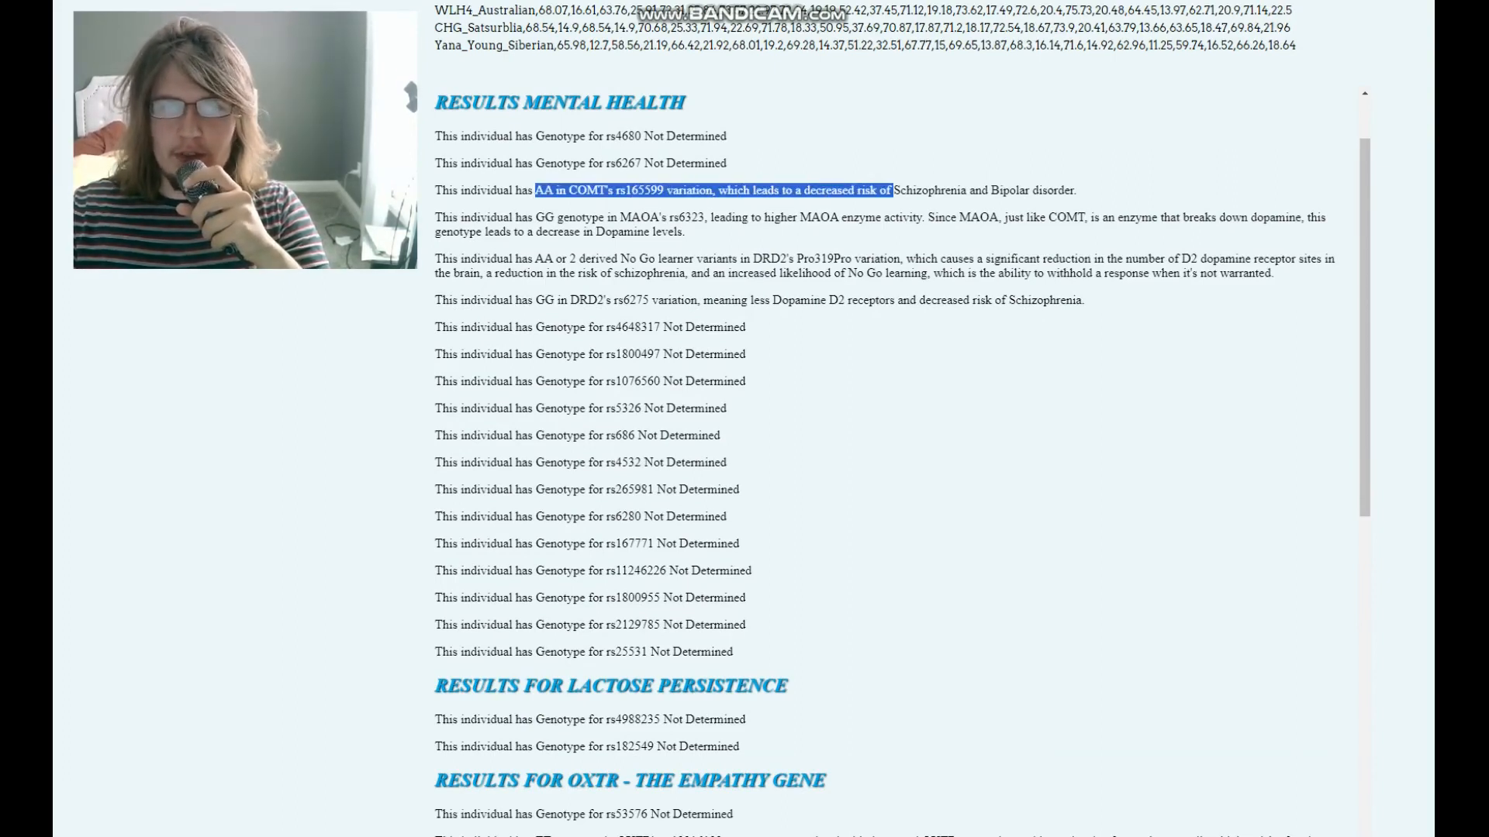
left_click_drag(892, 190, 1075, 190)
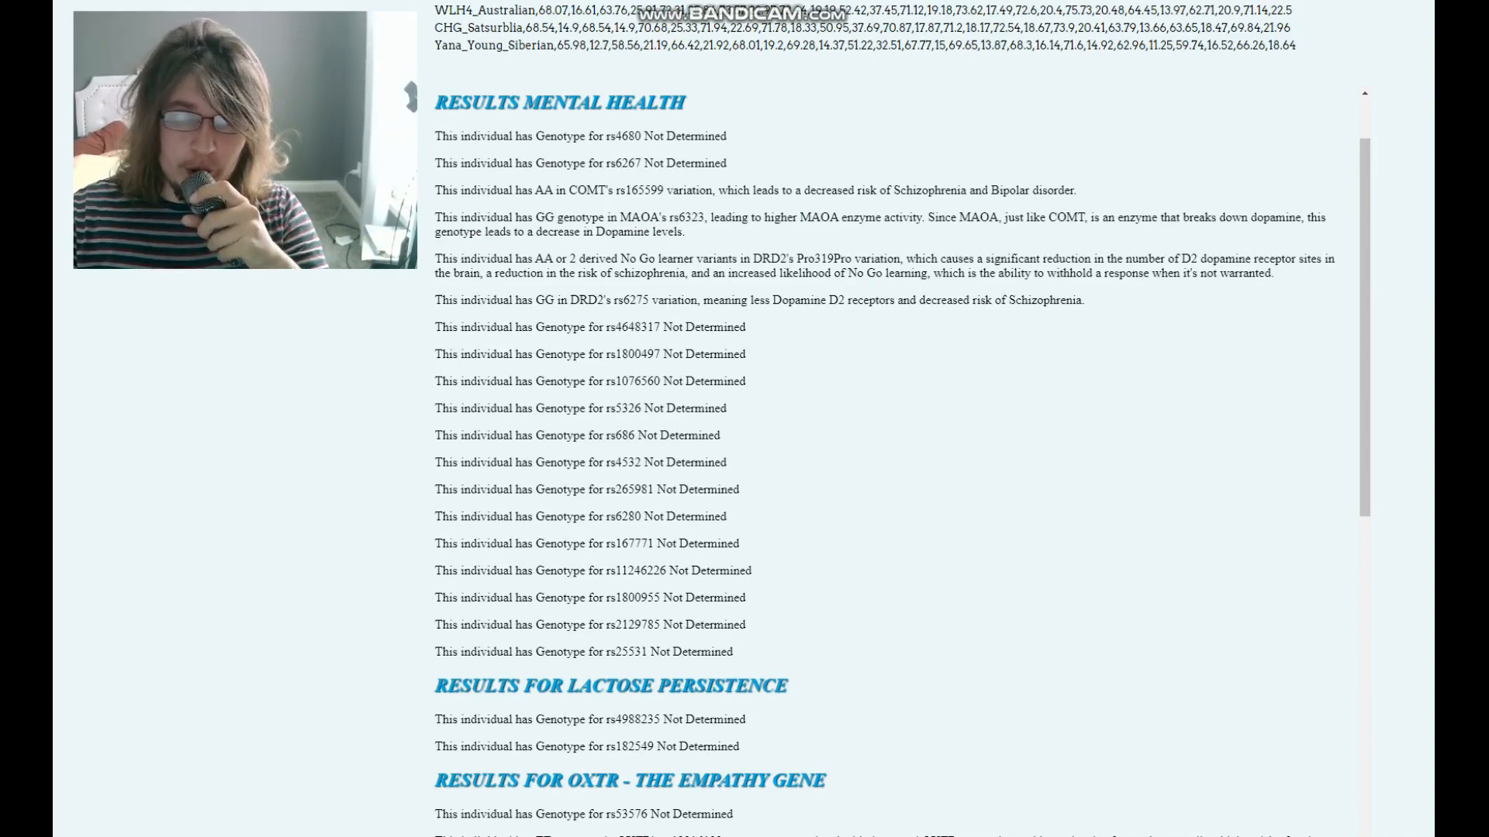
double_click(624, 136)
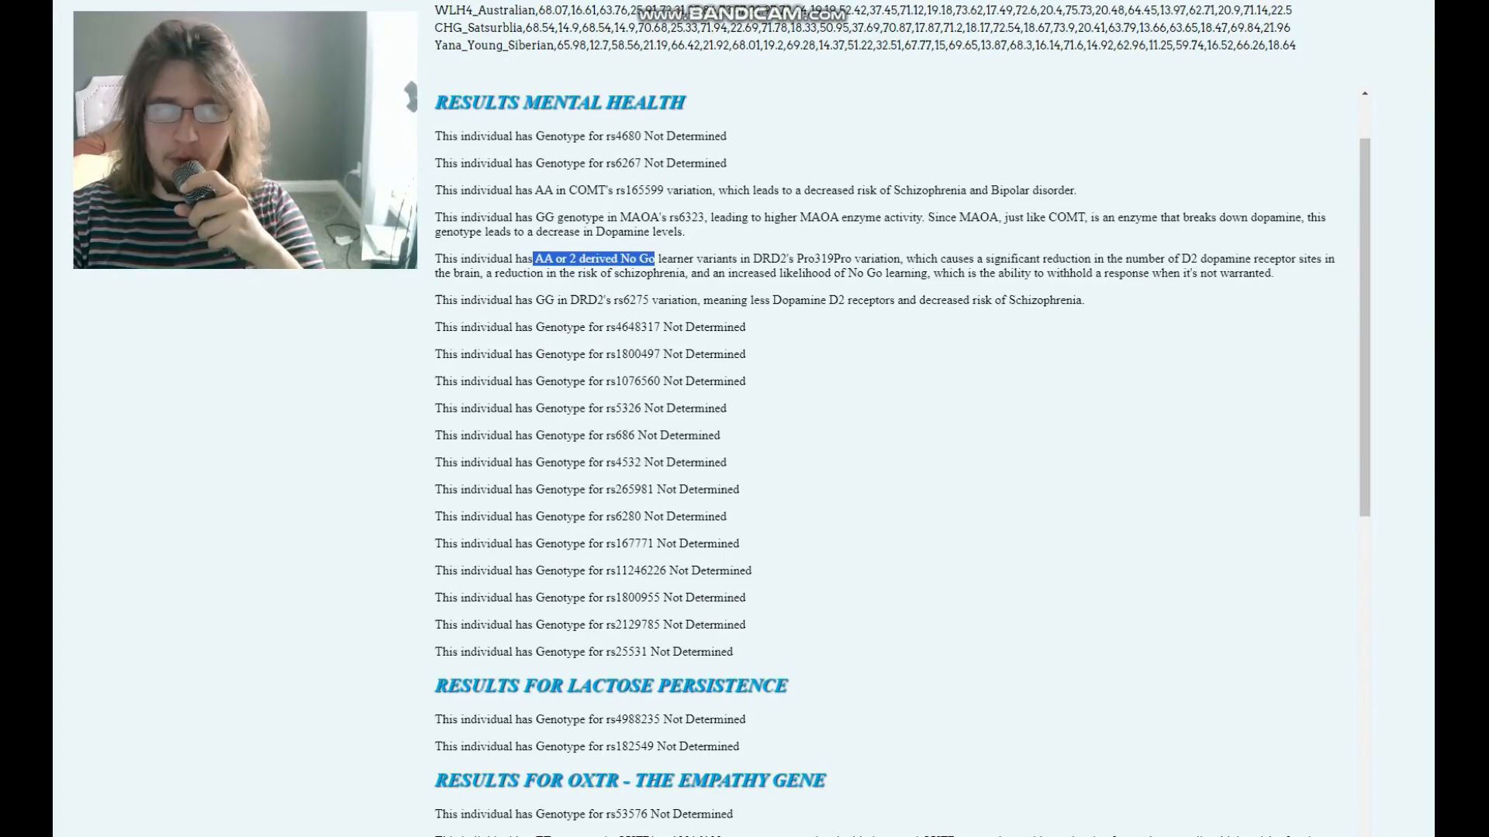
scroll("down", 3)
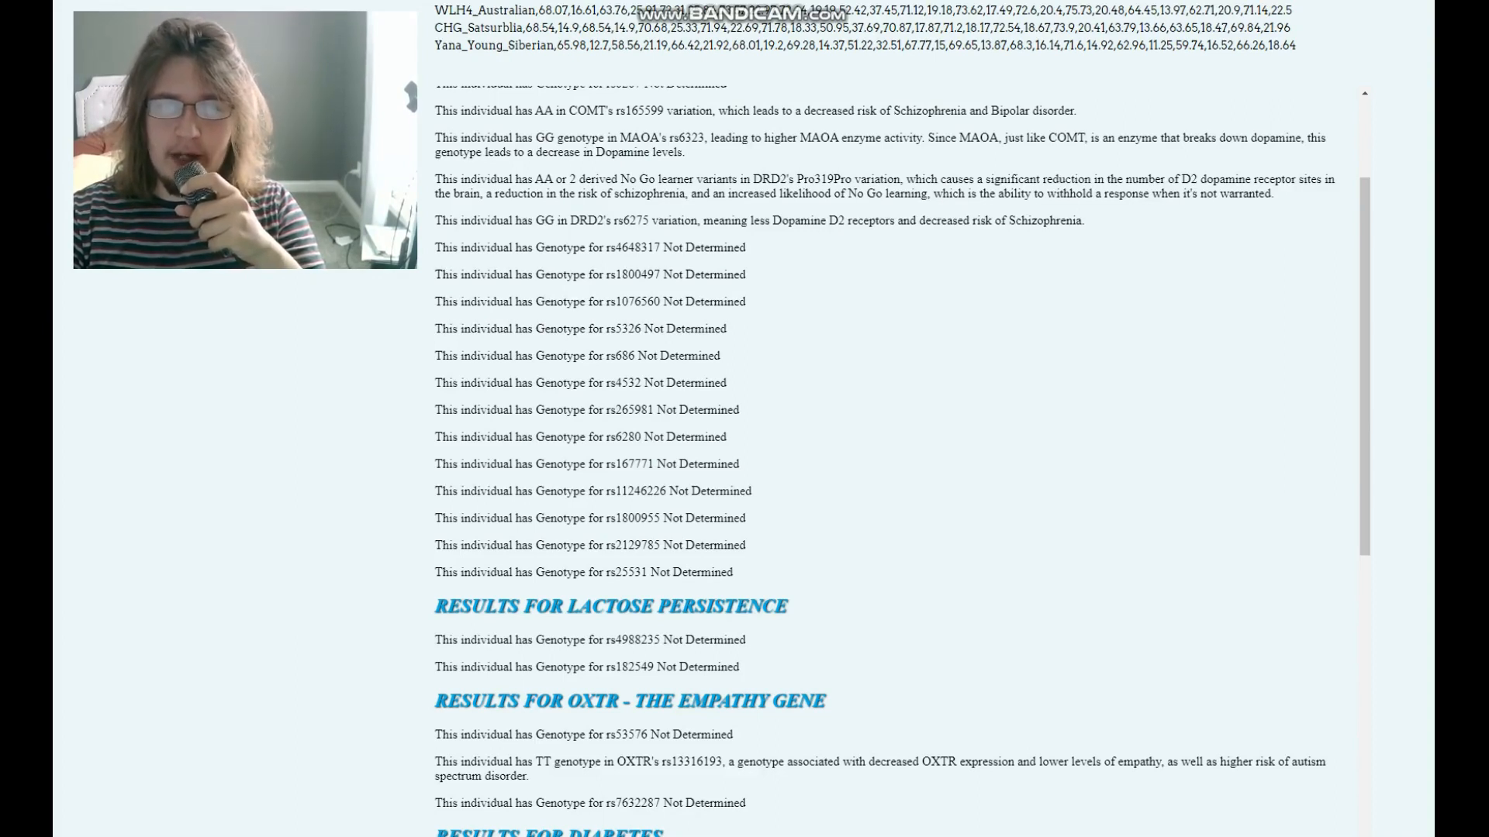
double_click(724, 220)
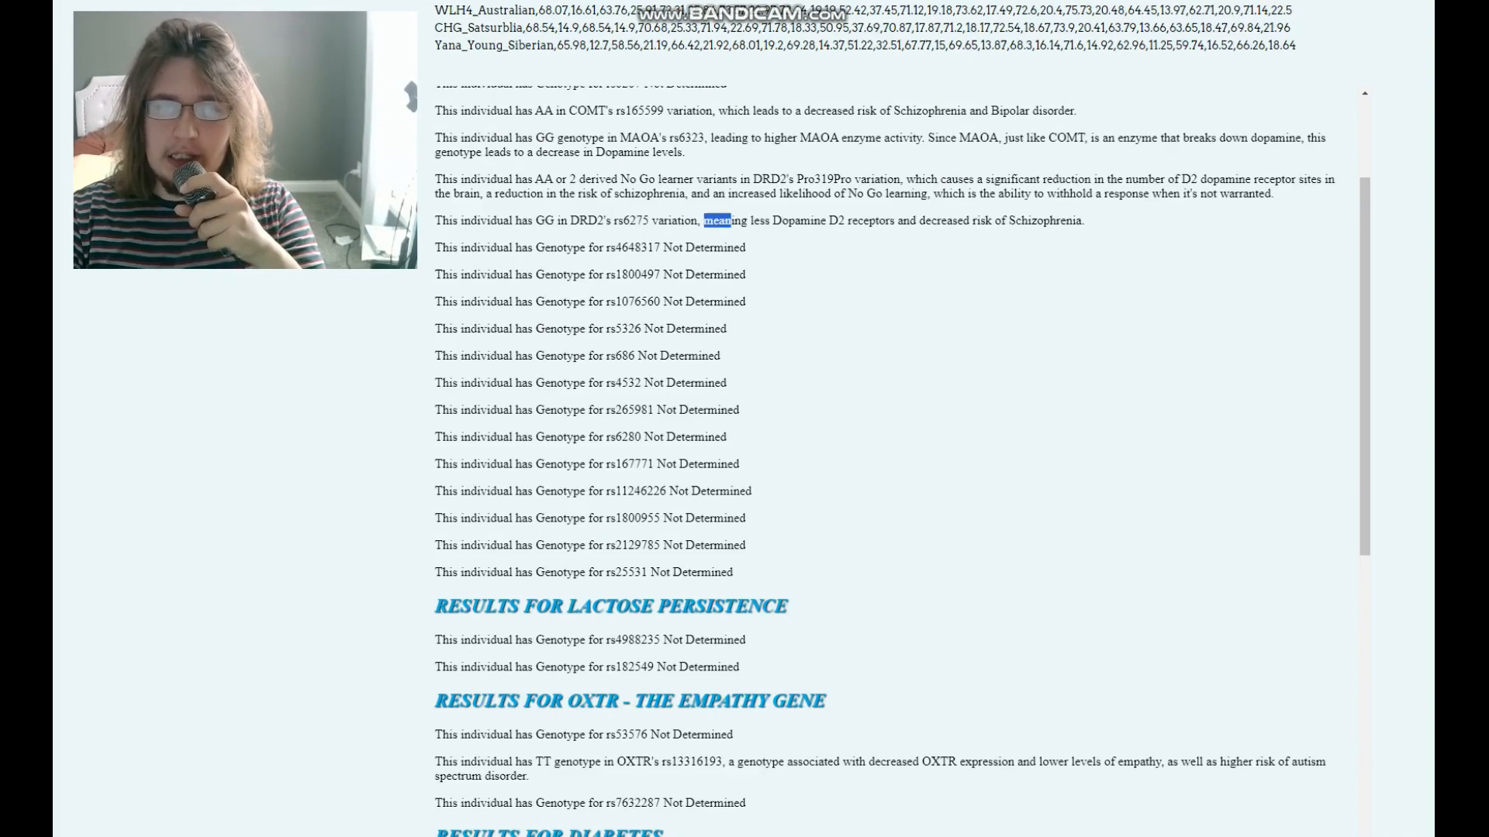
left_click_drag(702, 220, 1082, 220)
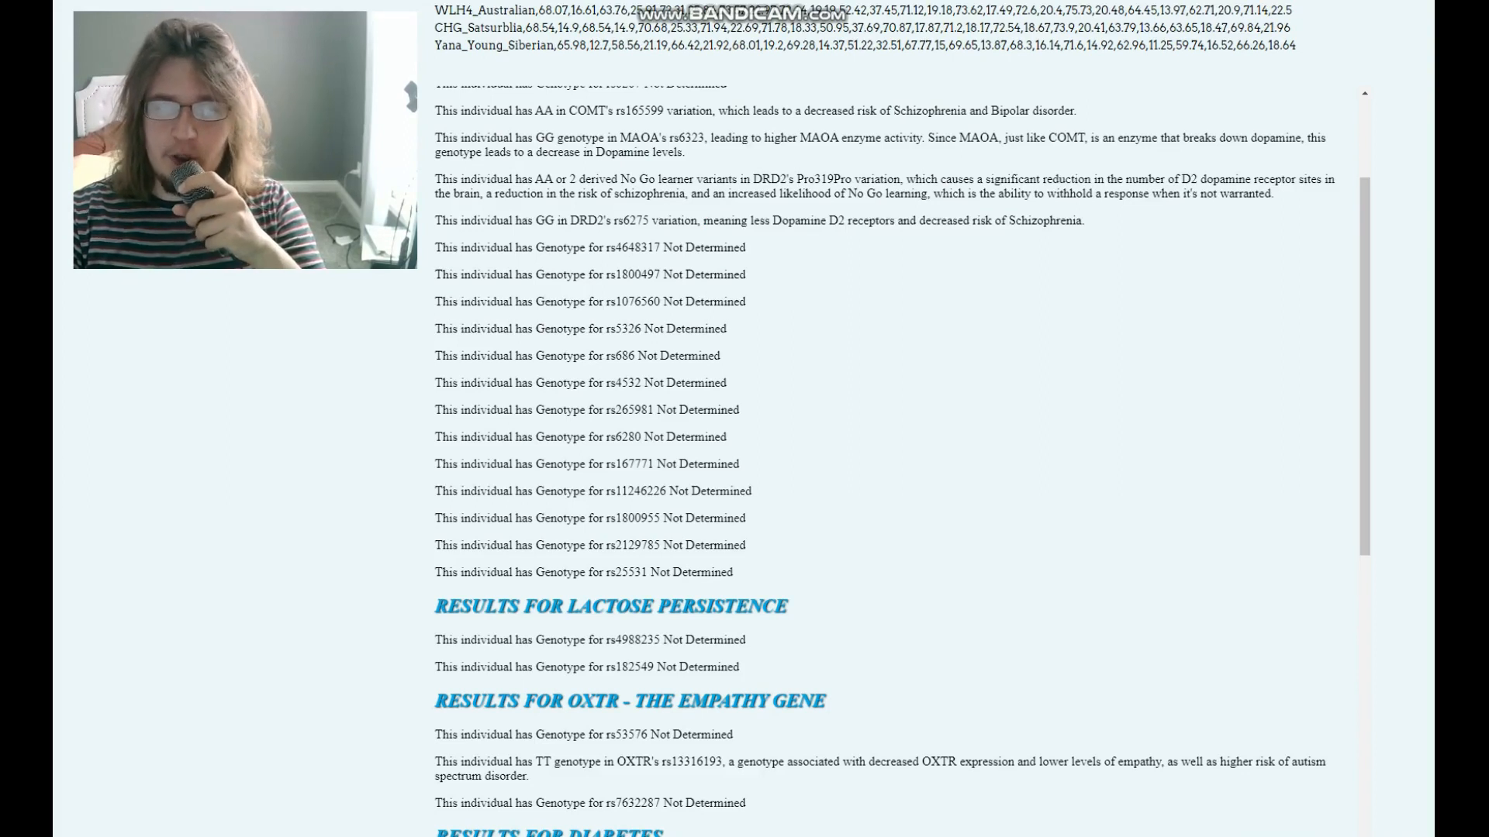
left_click_drag(554, 221, 1083, 220)
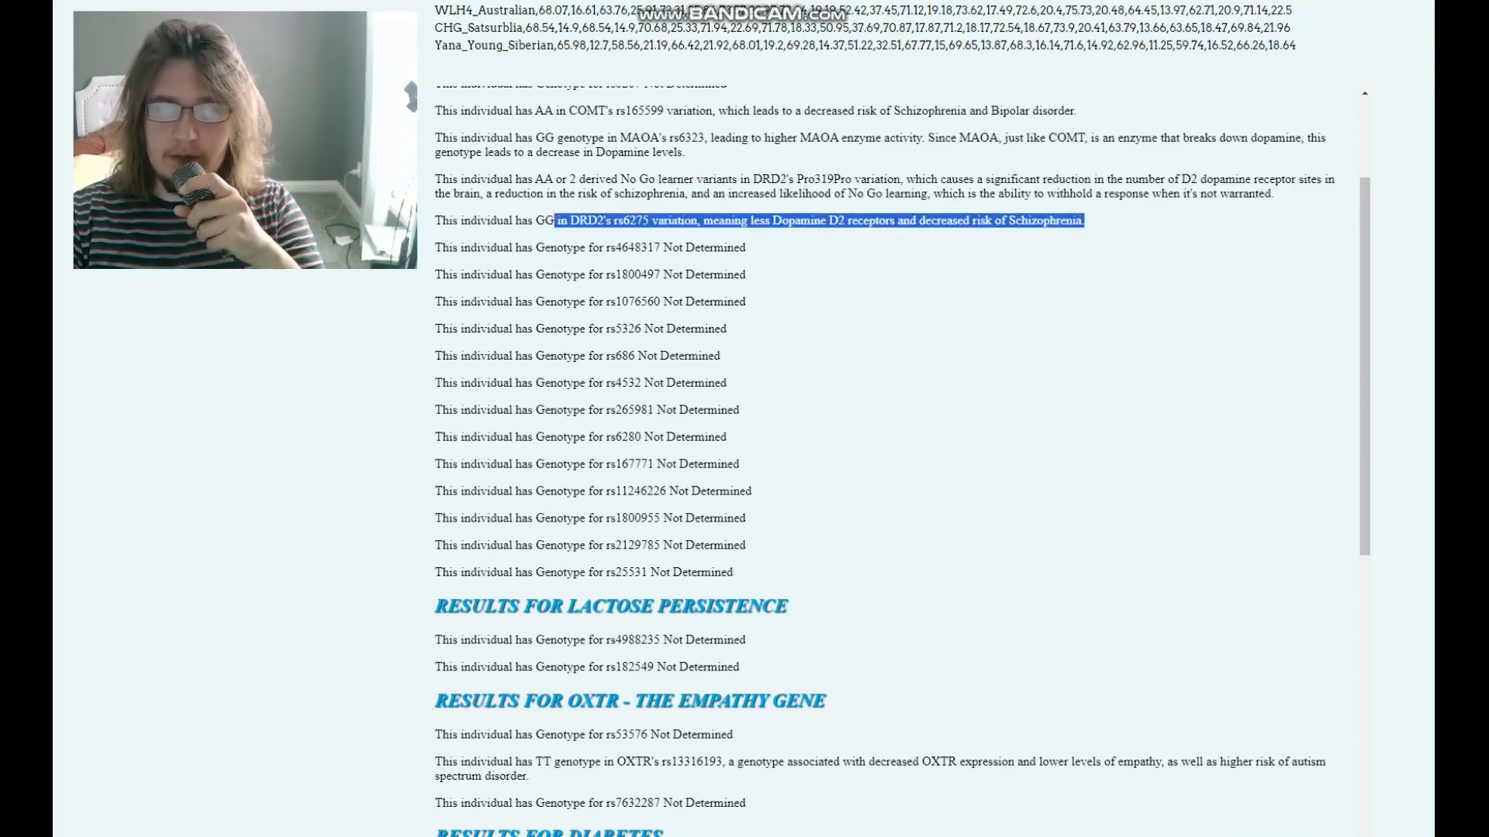
scroll("down", 3)
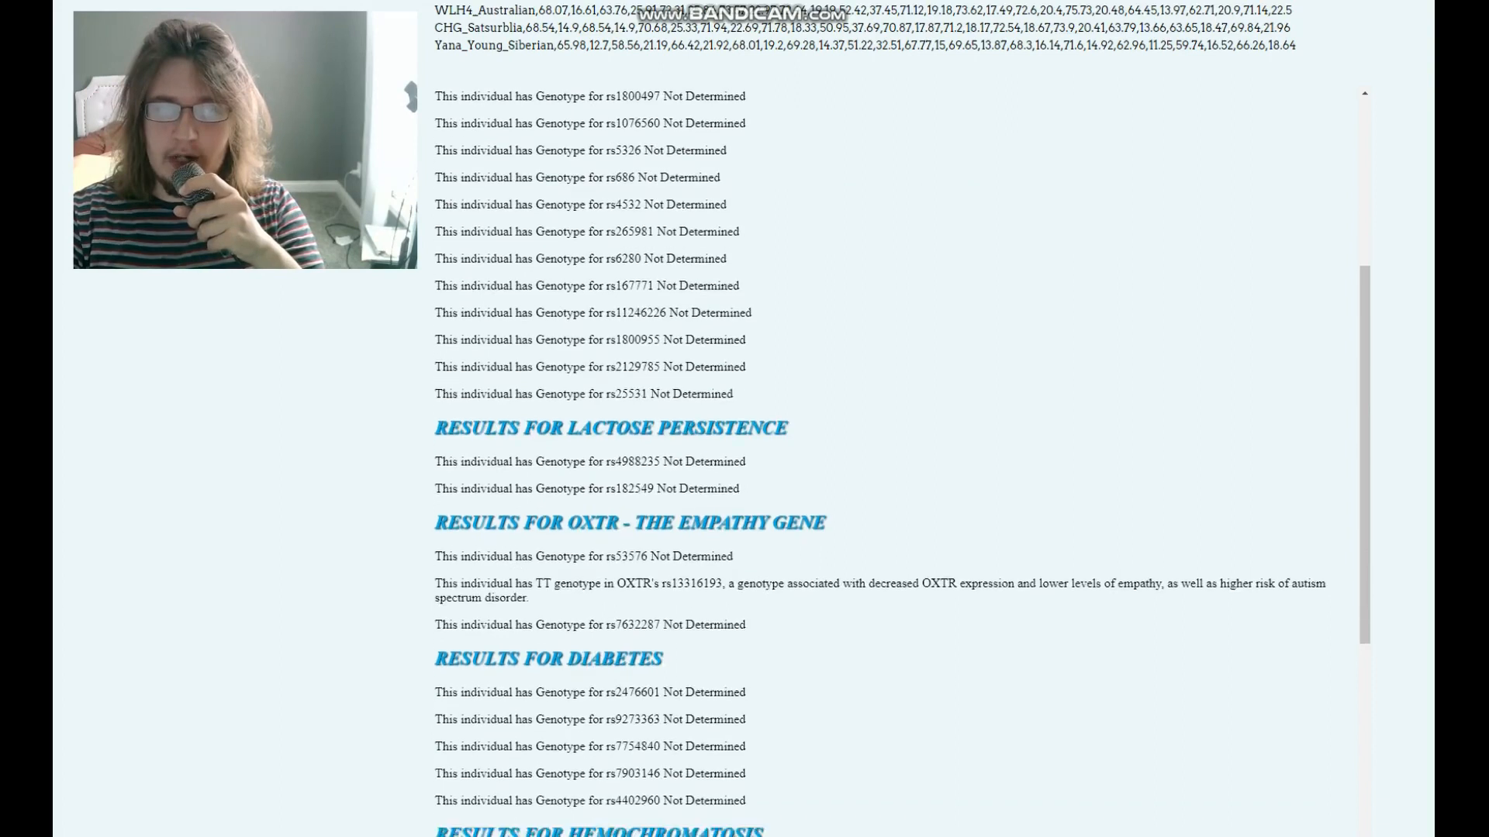
scroll("down", 3)
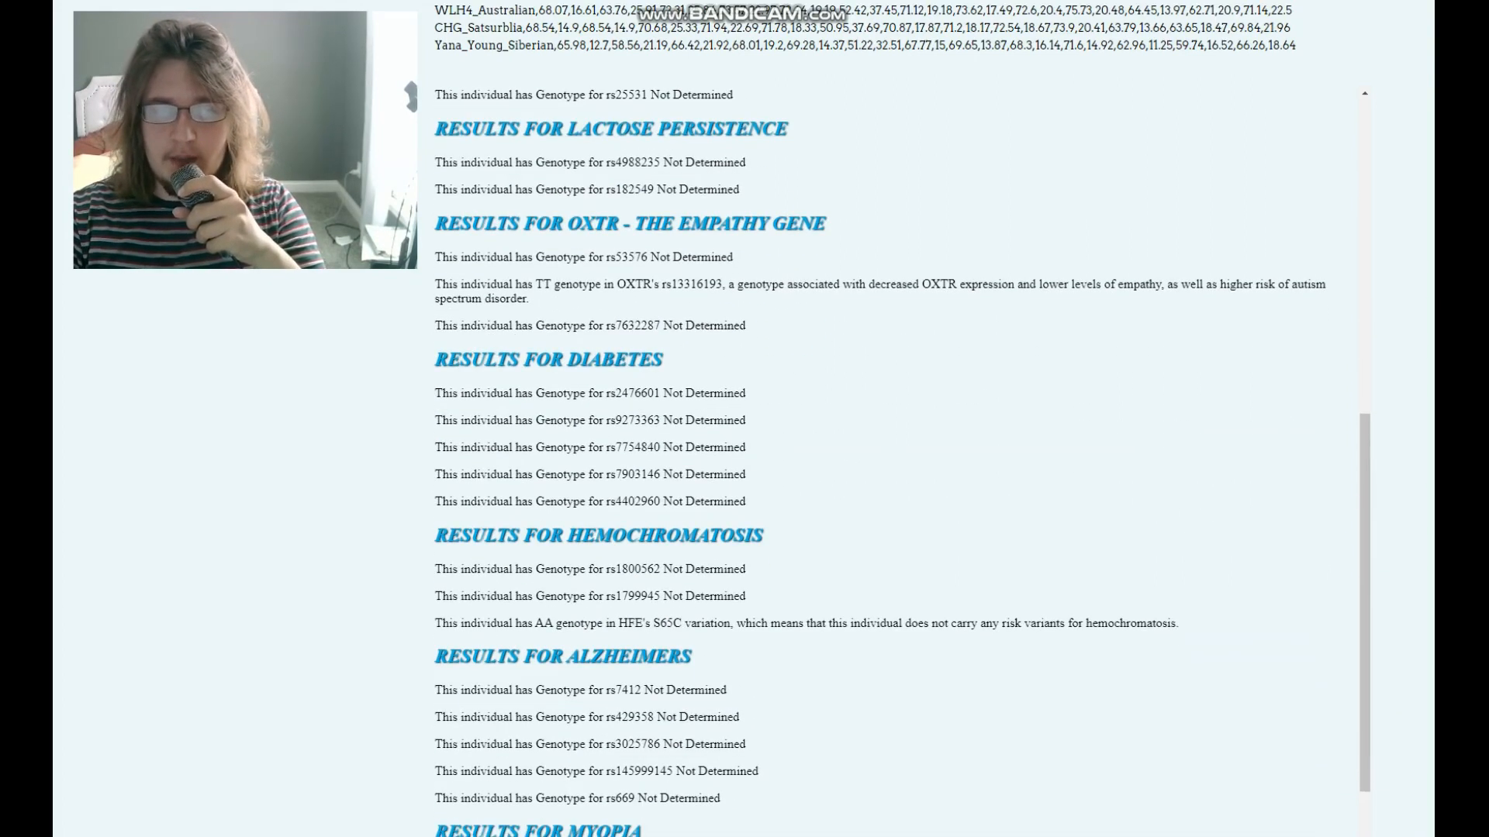
left_click_drag(534, 283, 803, 284)
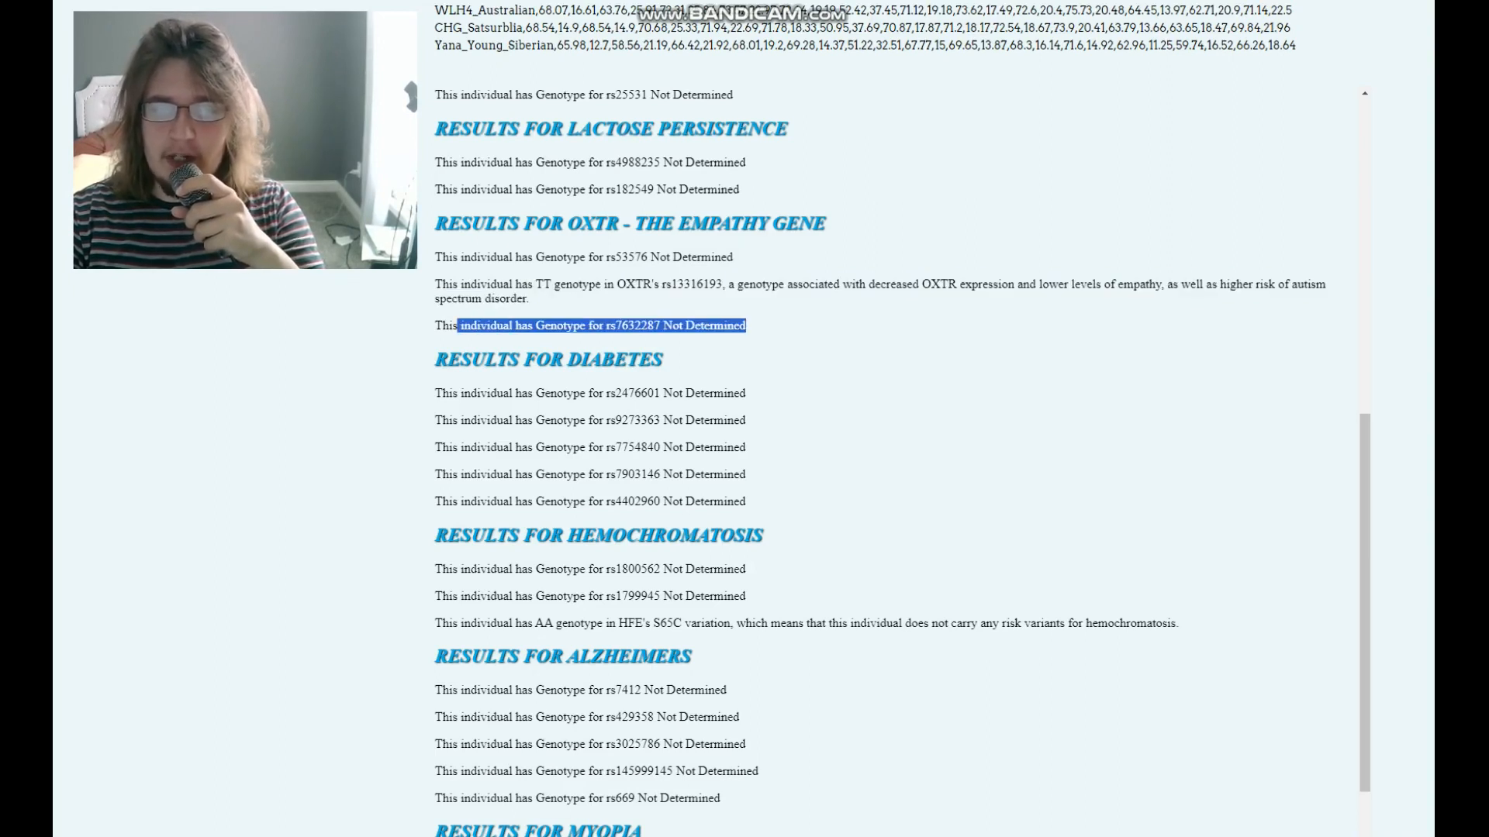
scroll("down", 3)
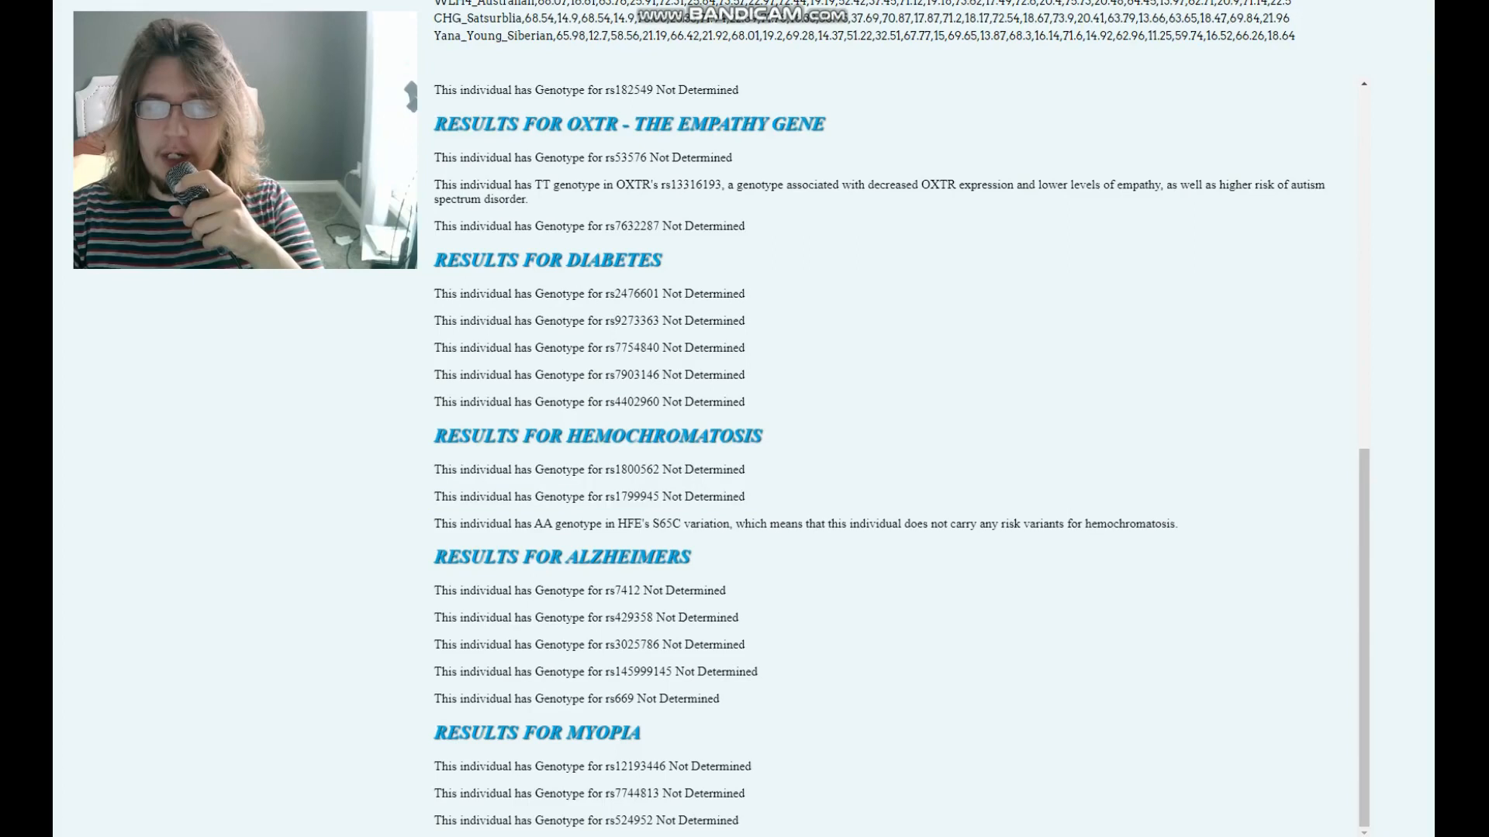
left_click_drag(434, 469, 743, 497)
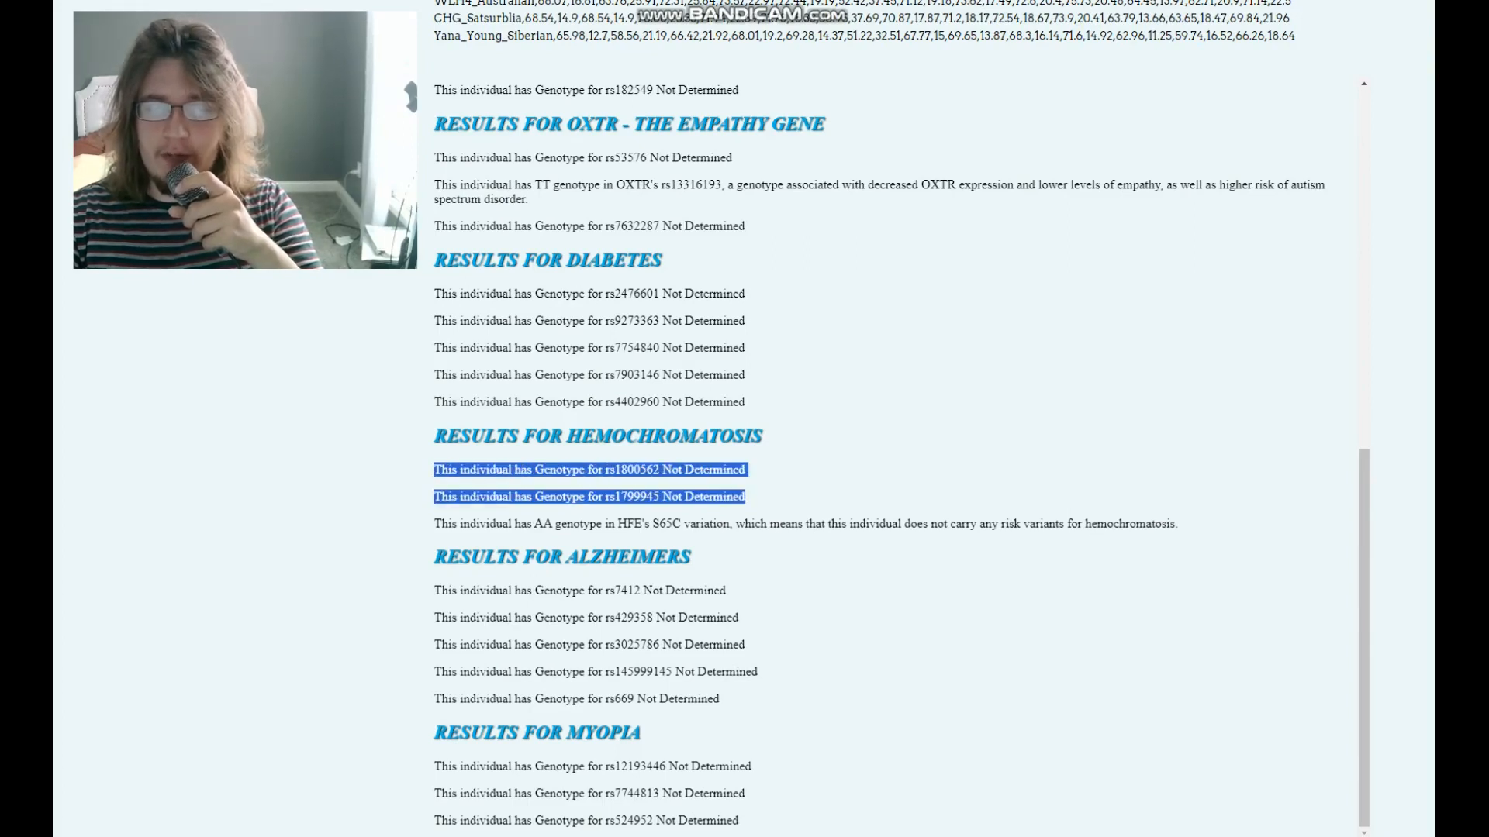